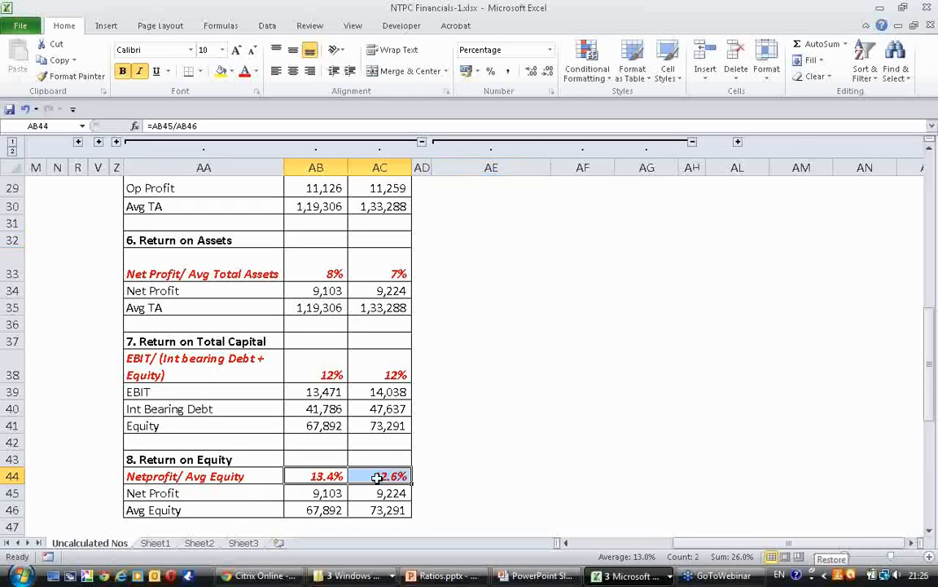
Step: Switch to the blank Sheet3 to start the handwritten RoE derivation
click(247, 543)
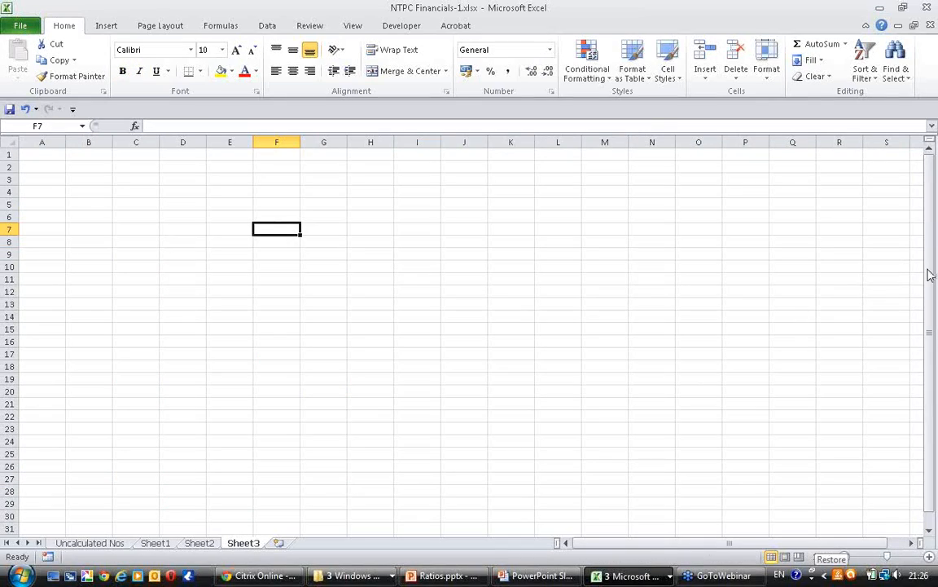
mouse_move(864, 263)
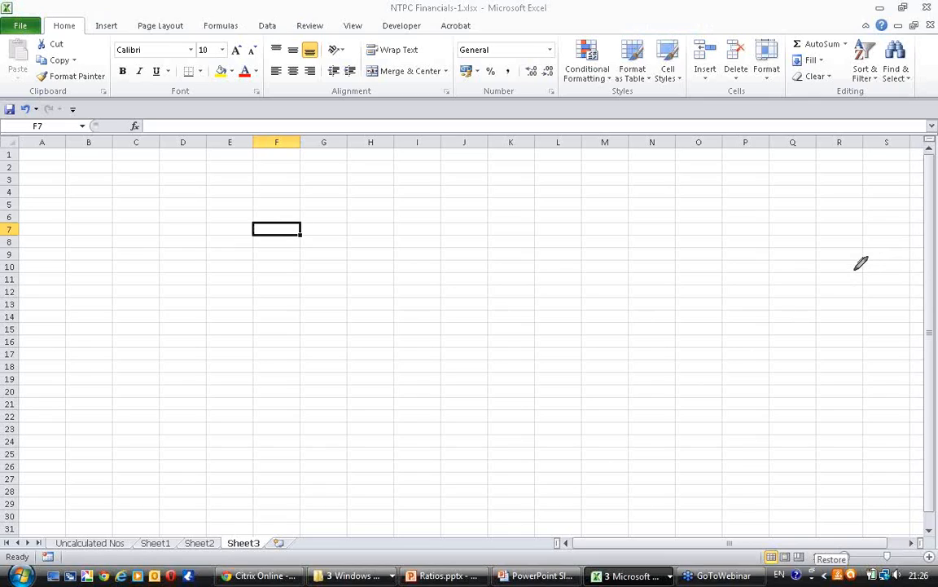
mouse_move(46, 150)
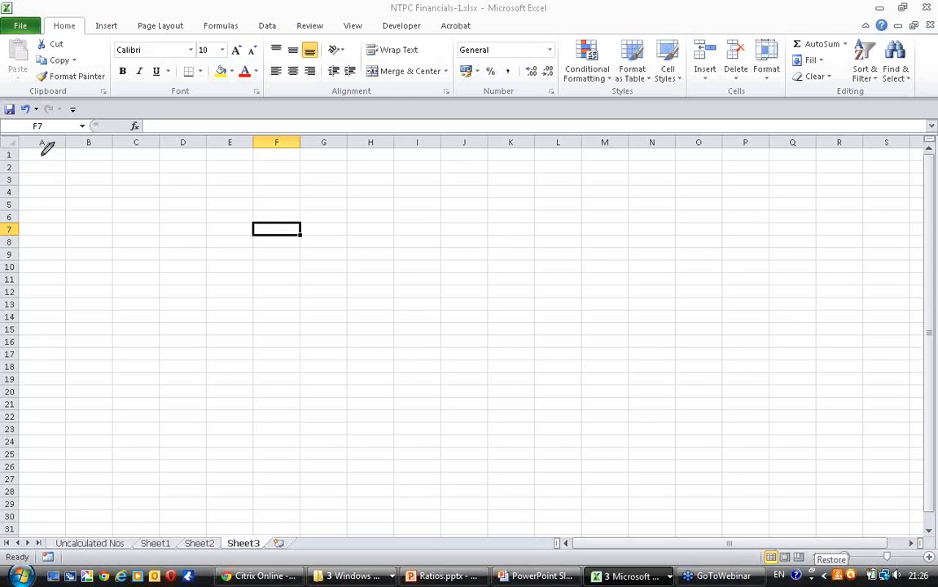
mouse_move(129, 190)
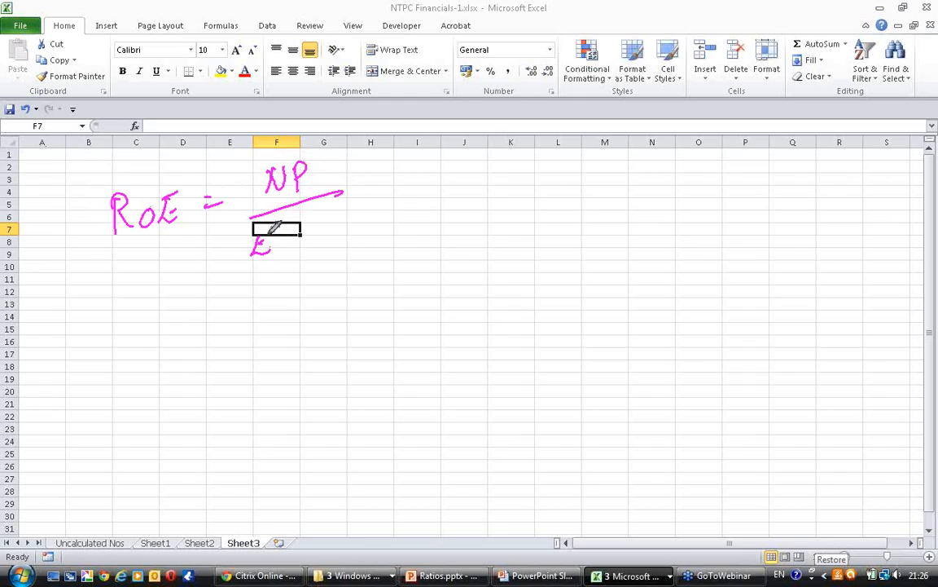
Step: Finish 'Equity' under NP and write the '× Sales' term of the expansion
drag(252, 241, 350, 236)
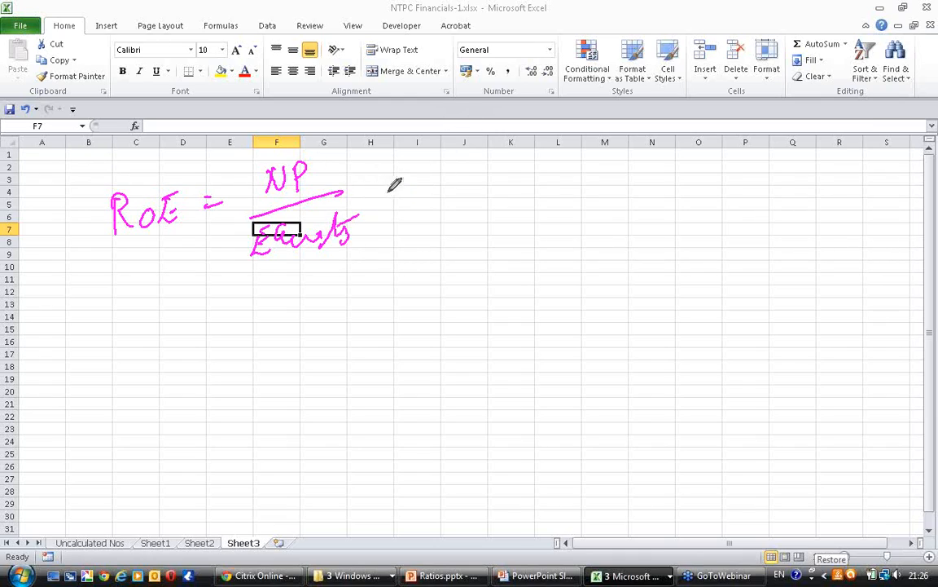
mouse_move(397, 166)
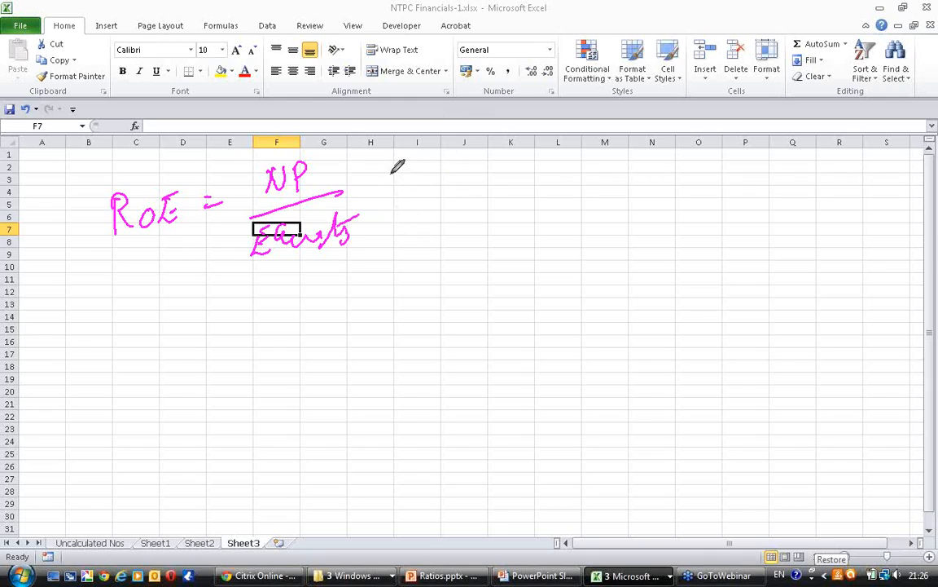
drag(378, 176, 394, 196)
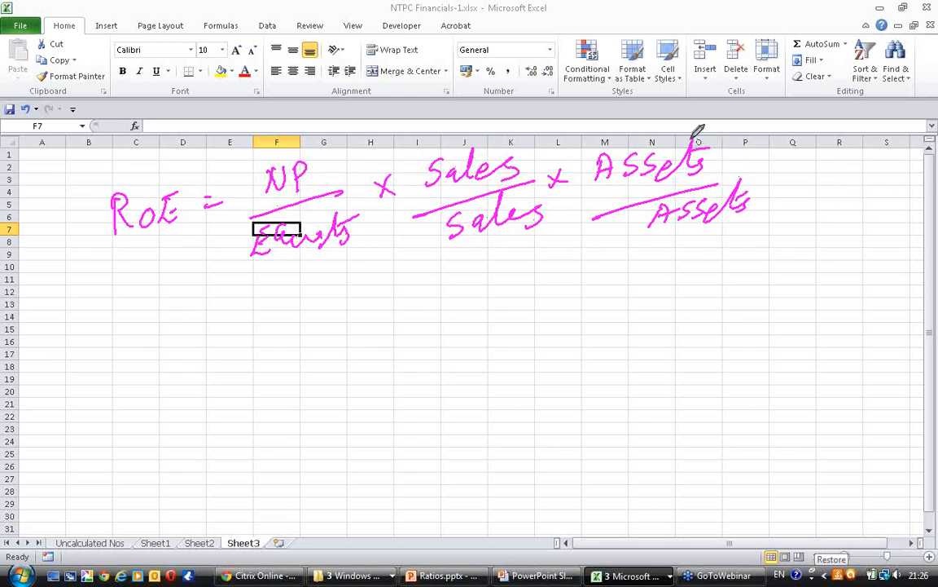
mouse_move(365, 246)
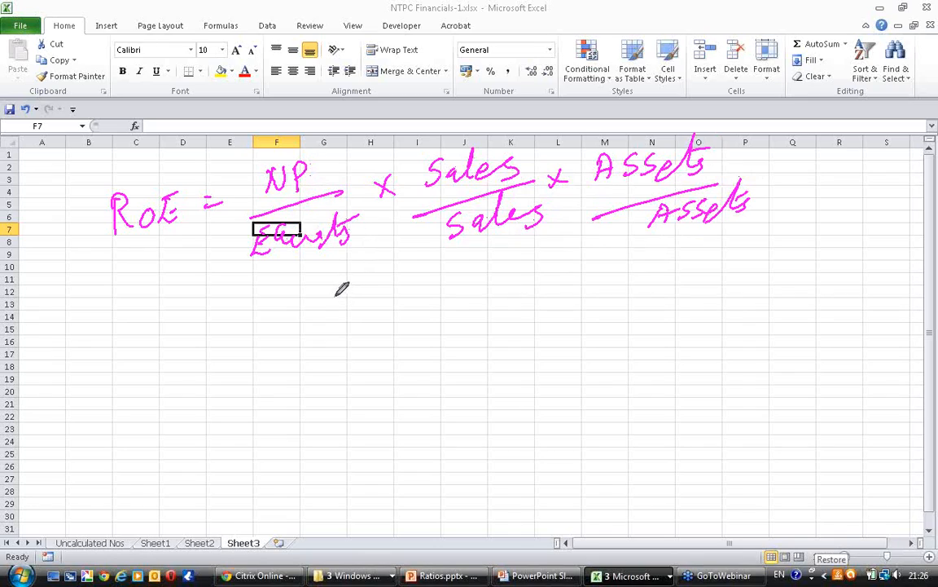
mouse_move(204, 316)
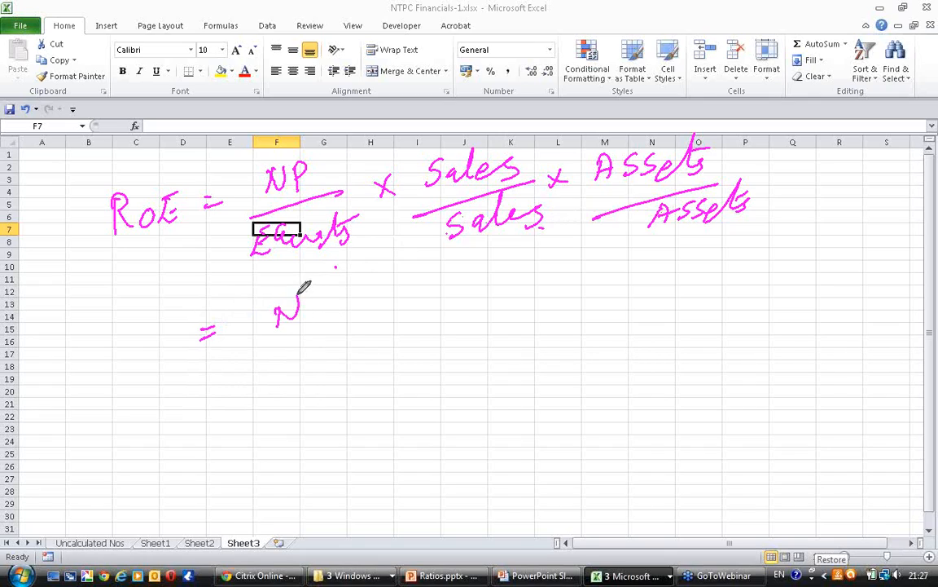
Step: Start the regrouped second line with '= NP' below the first formula
drag(290, 301, 290, 346)
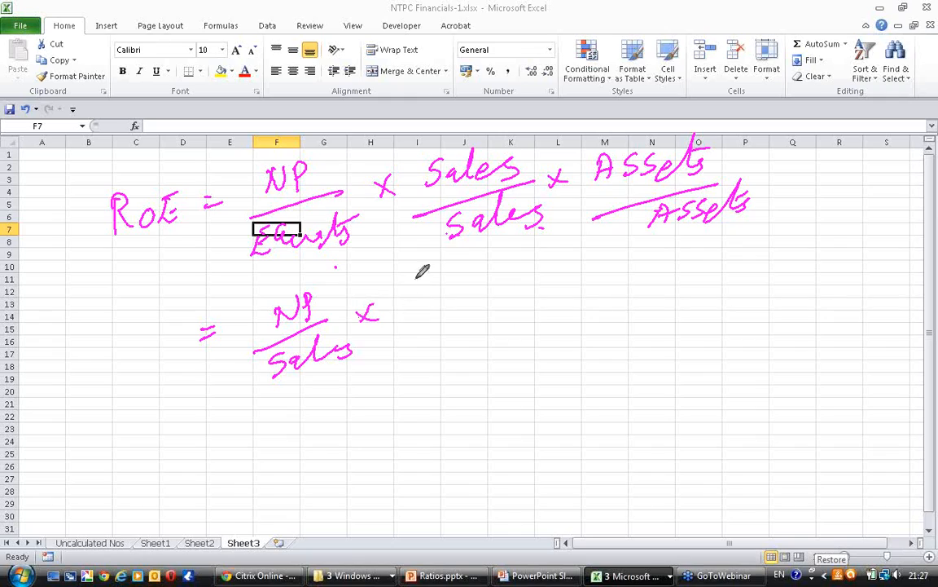
mouse_move(411, 275)
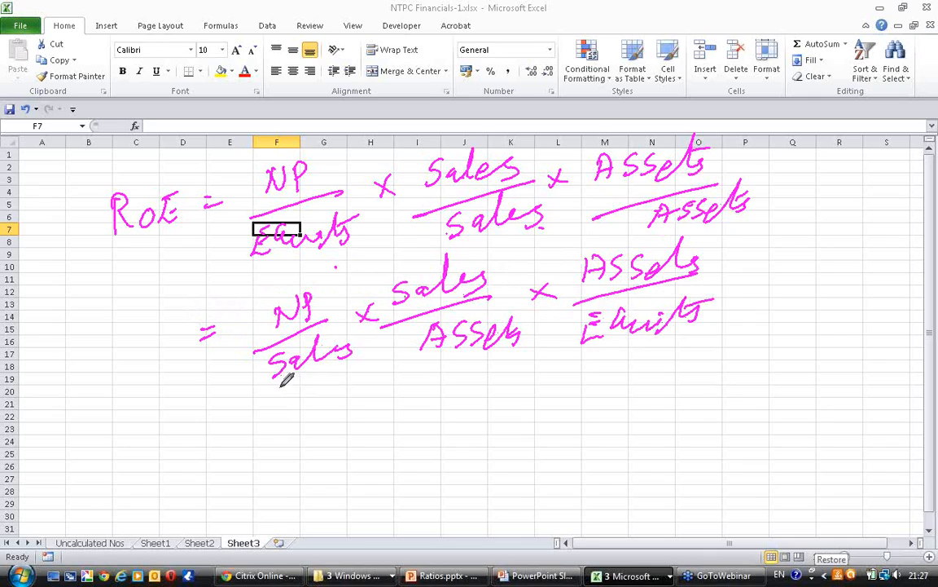
mouse_move(309, 372)
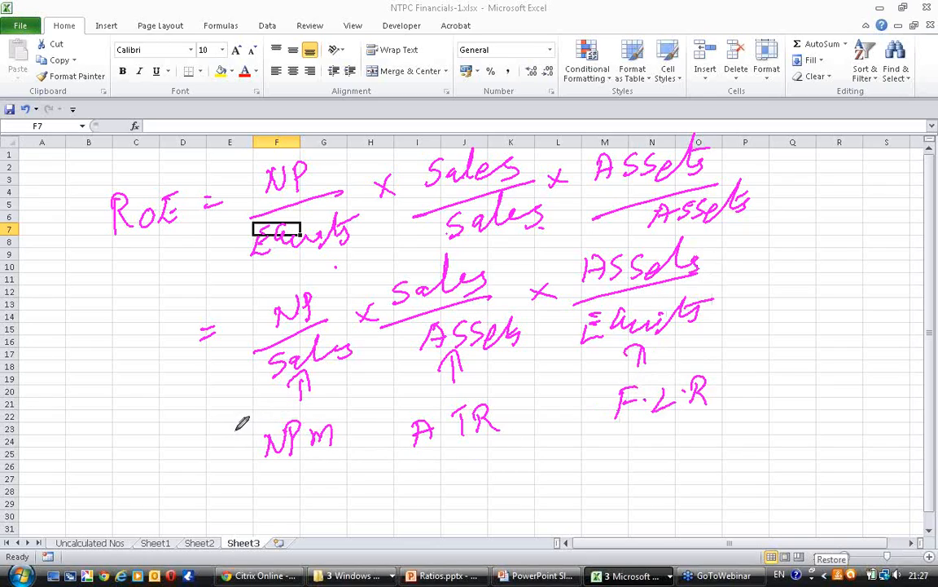
mouse_move(290, 473)
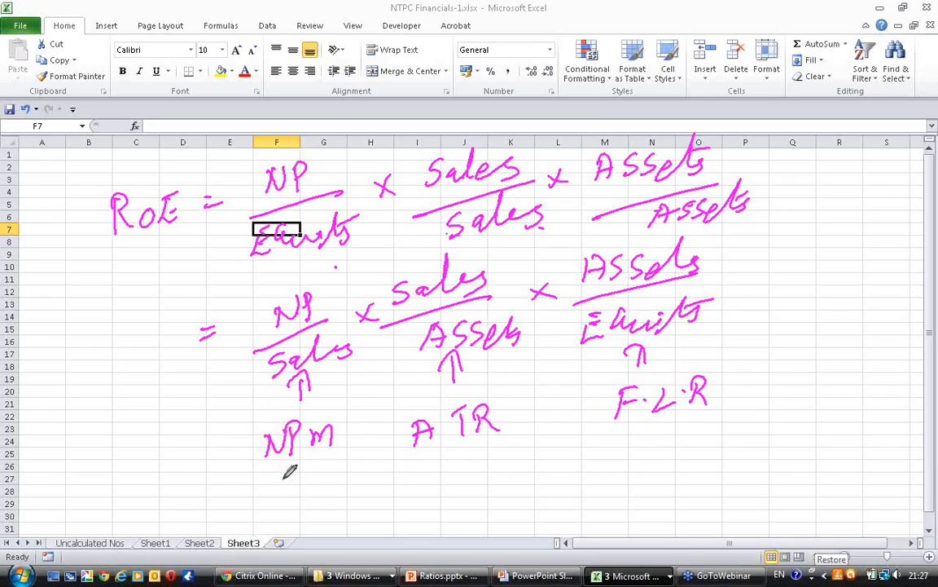
mouse_move(237, 489)
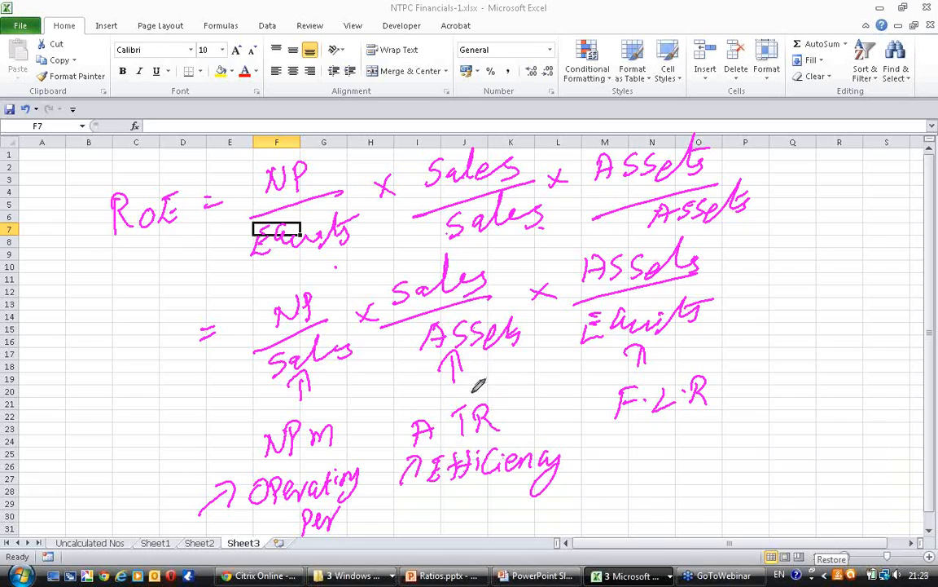
mouse_move(430, 476)
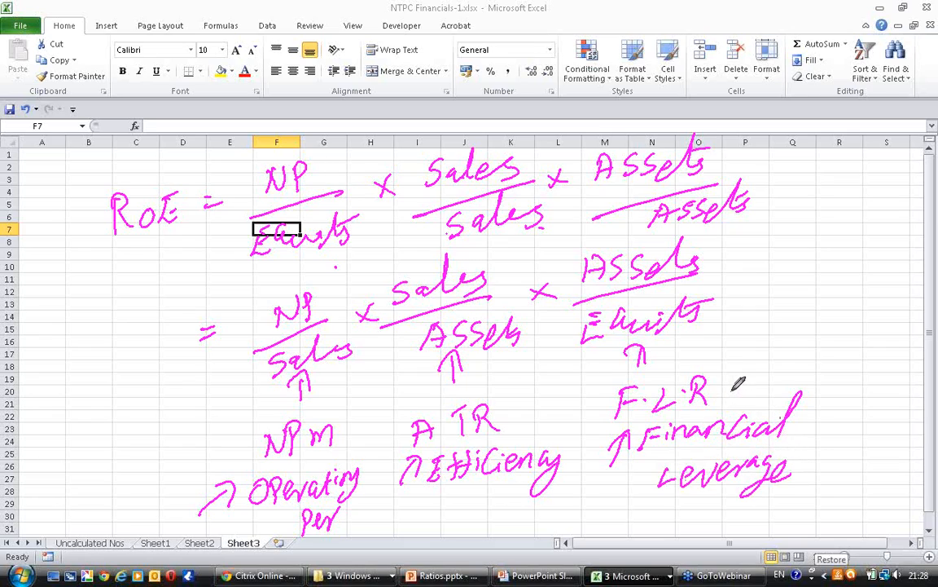
mouse_move(740, 385)
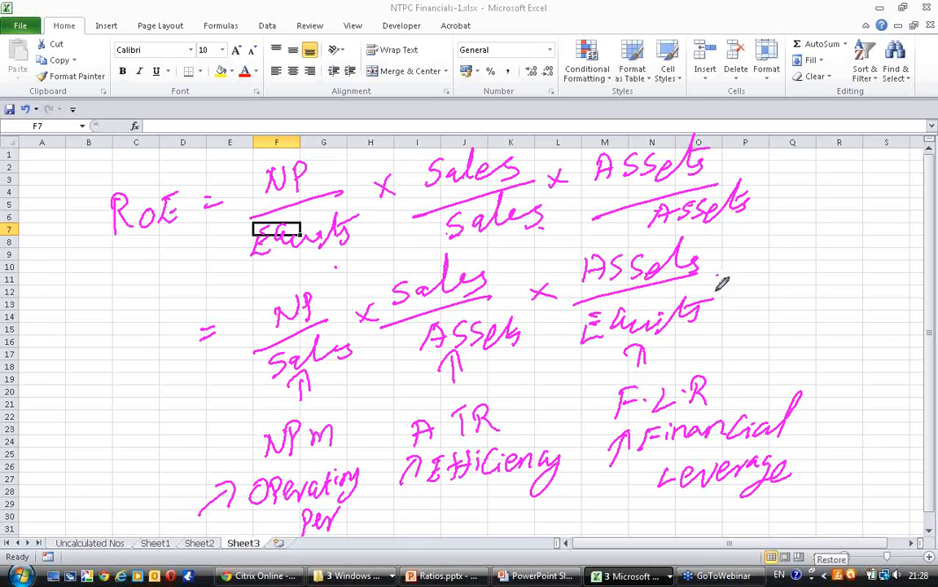
mouse_move(756, 280)
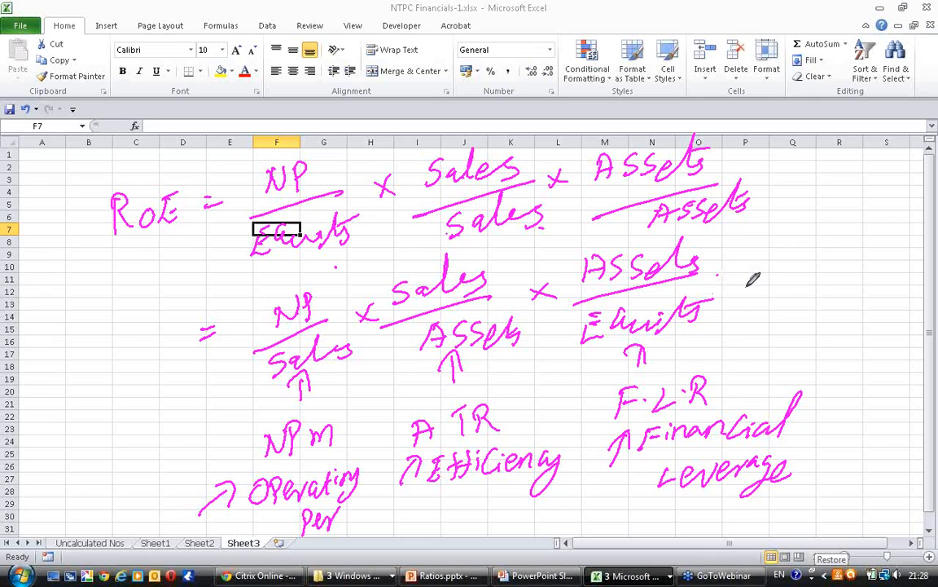
mouse_move(643, 486)
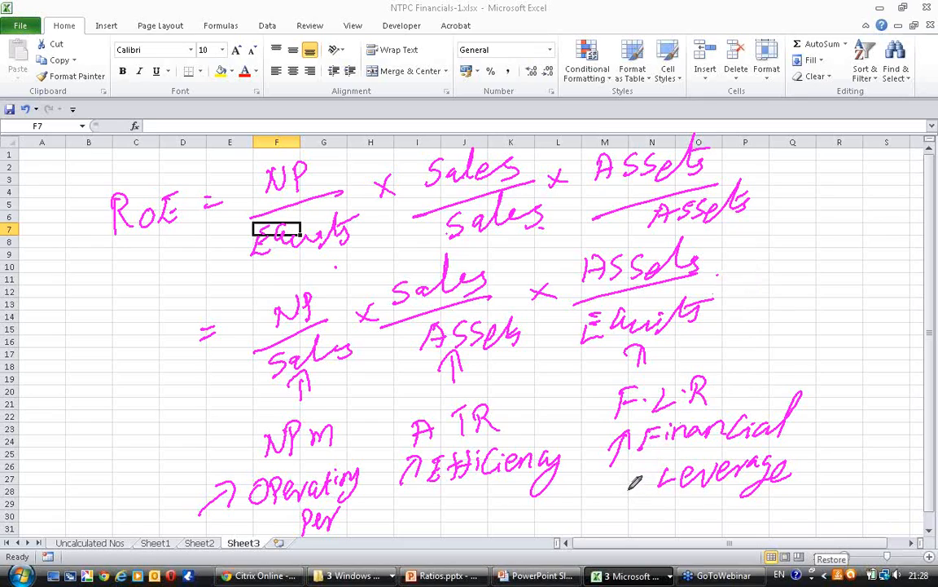
mouse_move(659, 472)
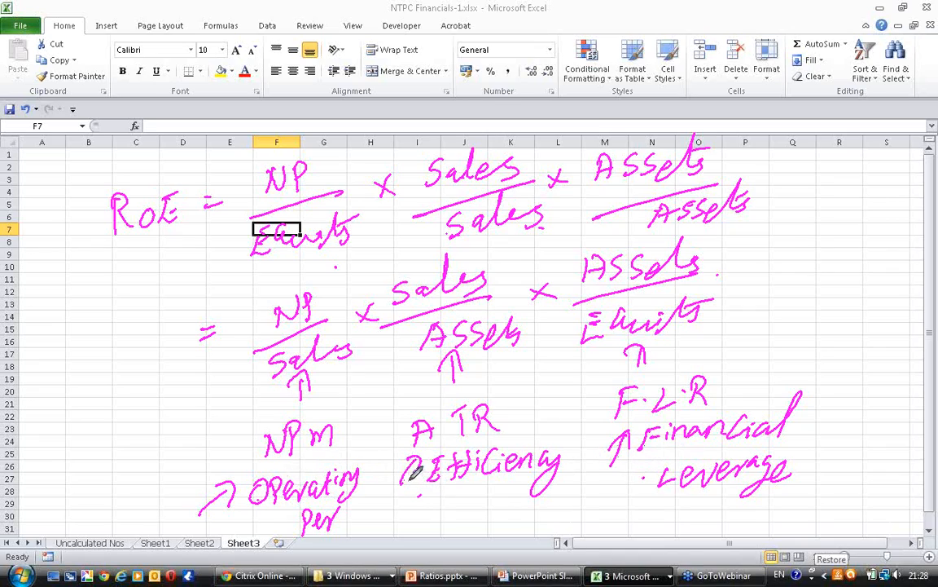
mouse_move(411, 473)
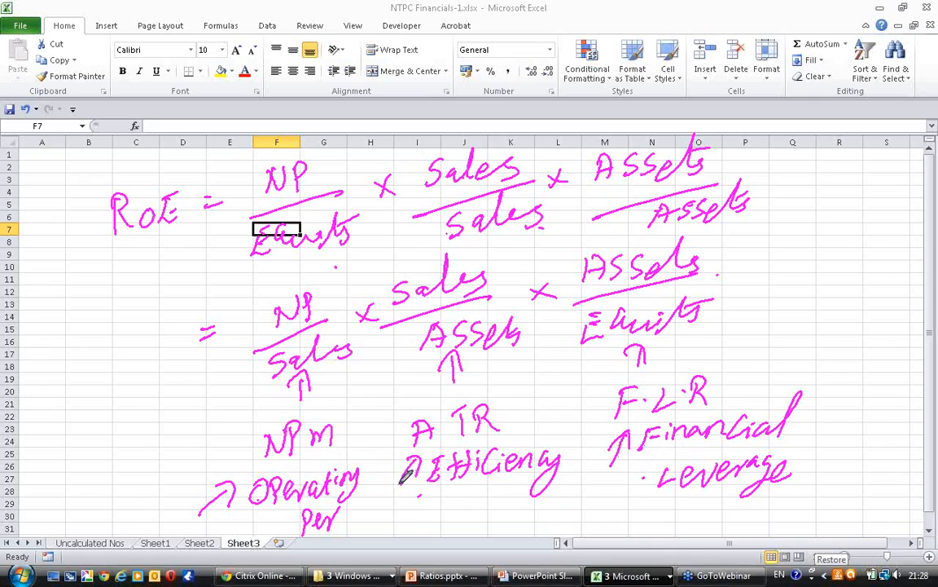
mouse_move(372, 241)
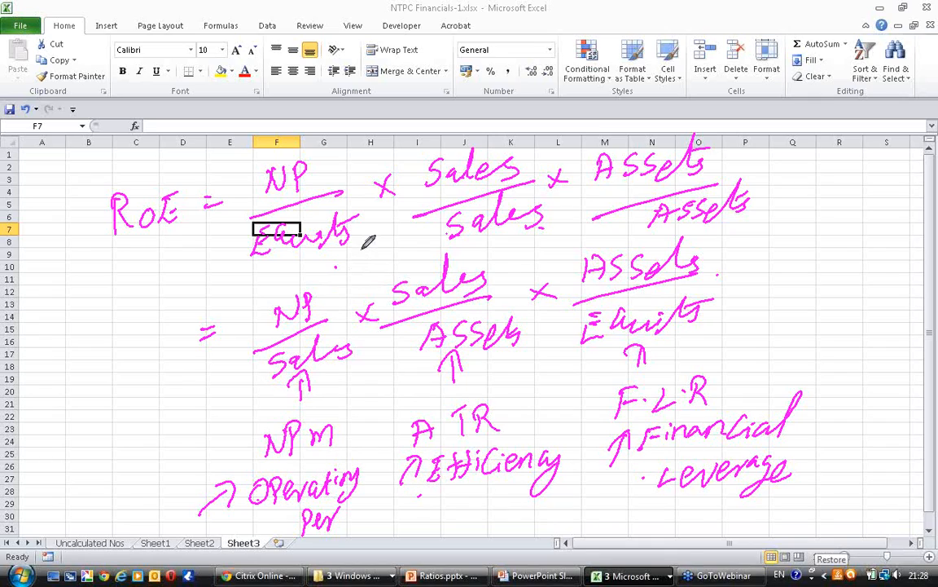
mouse_move(485, 206)
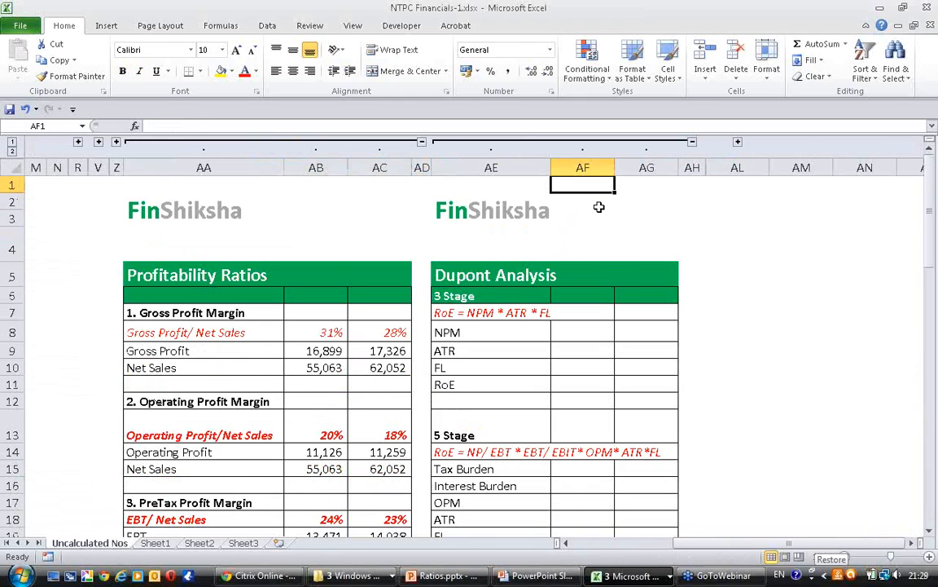
Step: Select the first year's NPM cell in the 3-stage DuPont table
click(583, 332)
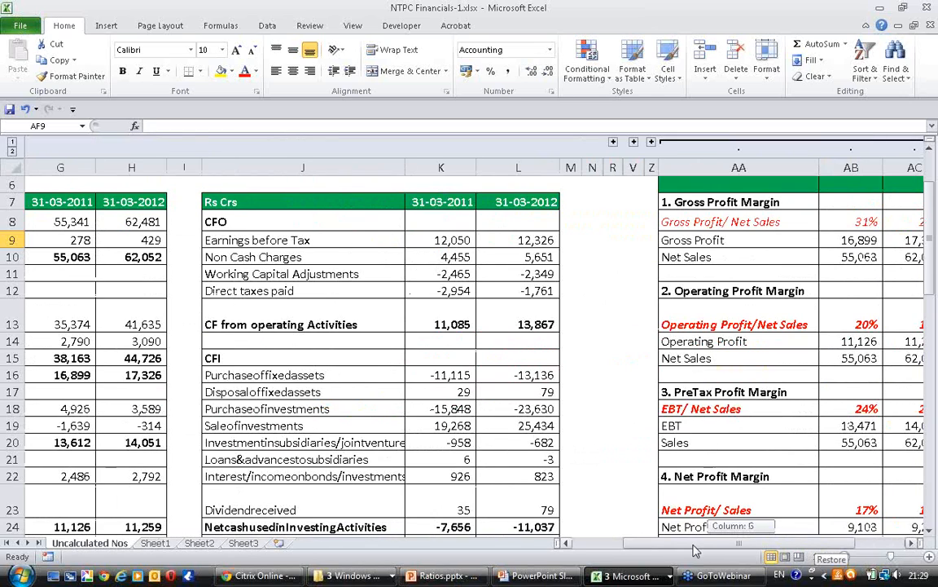
Step: Link NPM to N9 (17%), ATR to total asset turnover 0.46 and FL to financial leverage 1.76
scroll(right, 3)
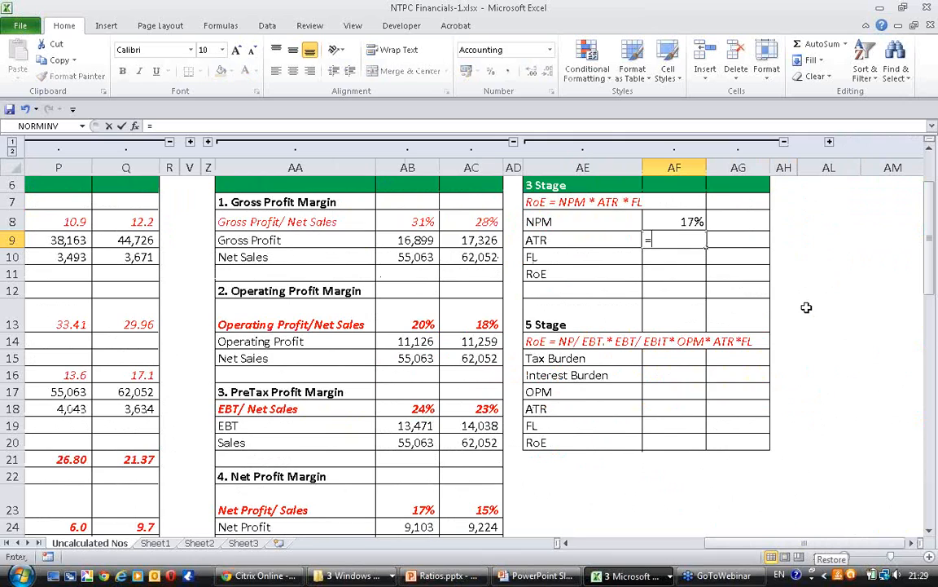
text(=N9)
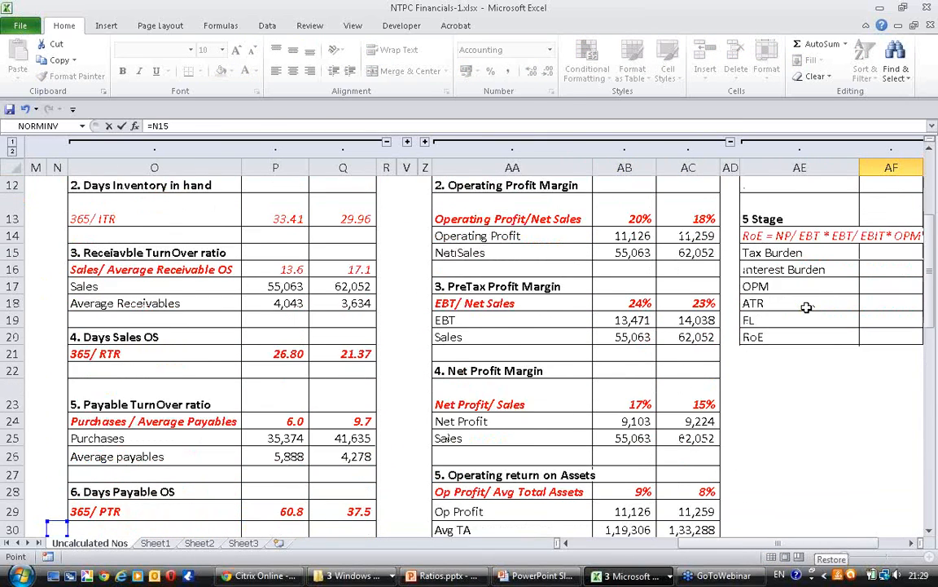
scroll(down, 3)
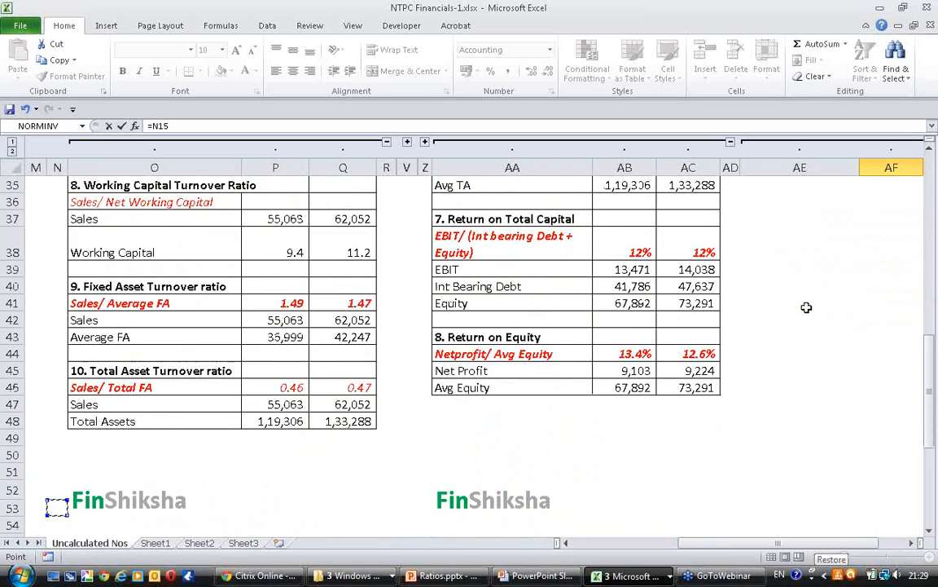
click(276, 388)
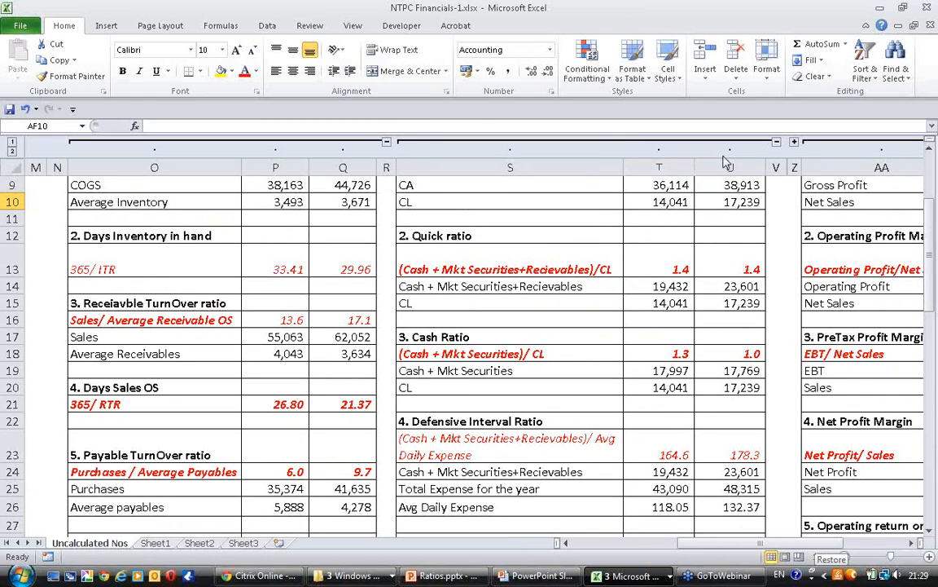
scroll(right, 3)
text(=V11)
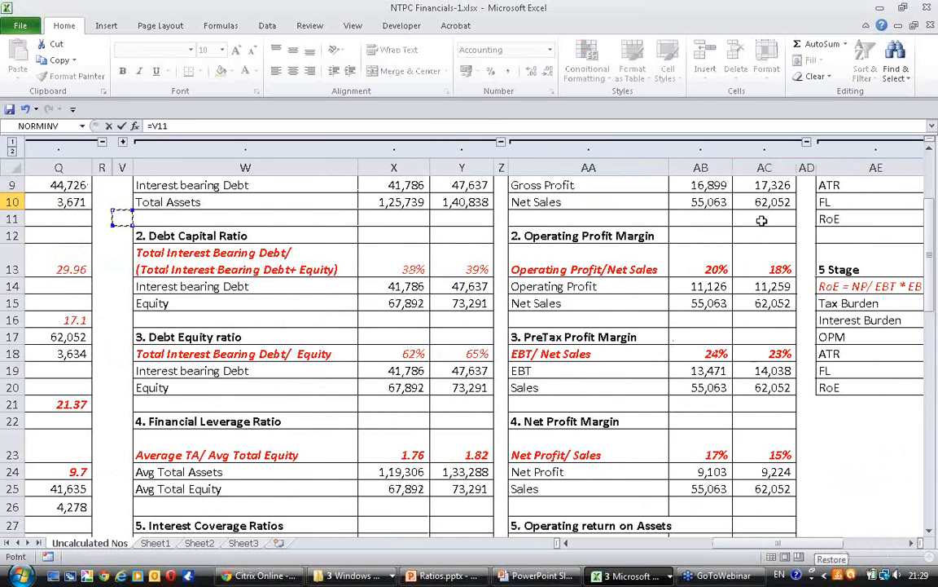
click(394, 454)
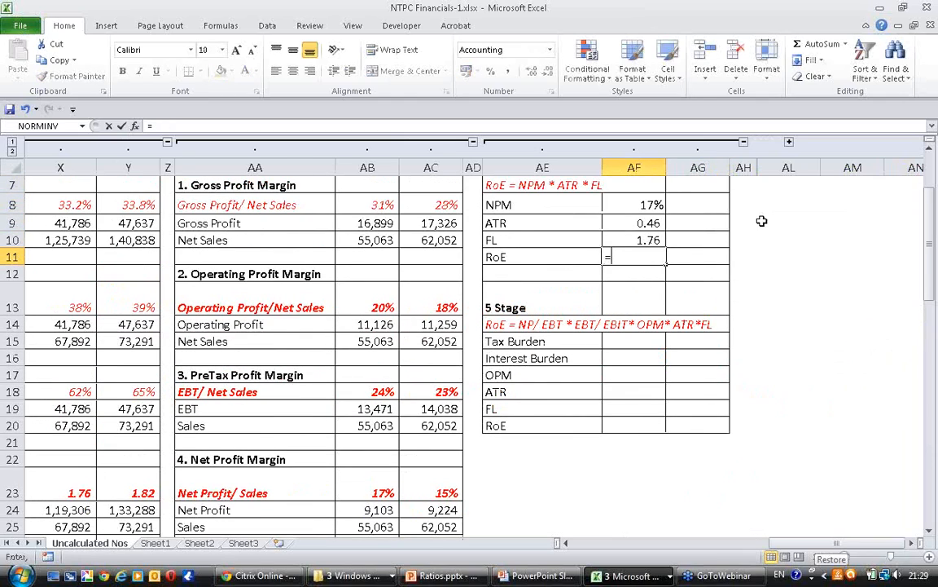
Step: Enter RoE as PRODUCT of NPM, ATR, FL (13.4%) and fill the second year right (12.6%)
text(product)
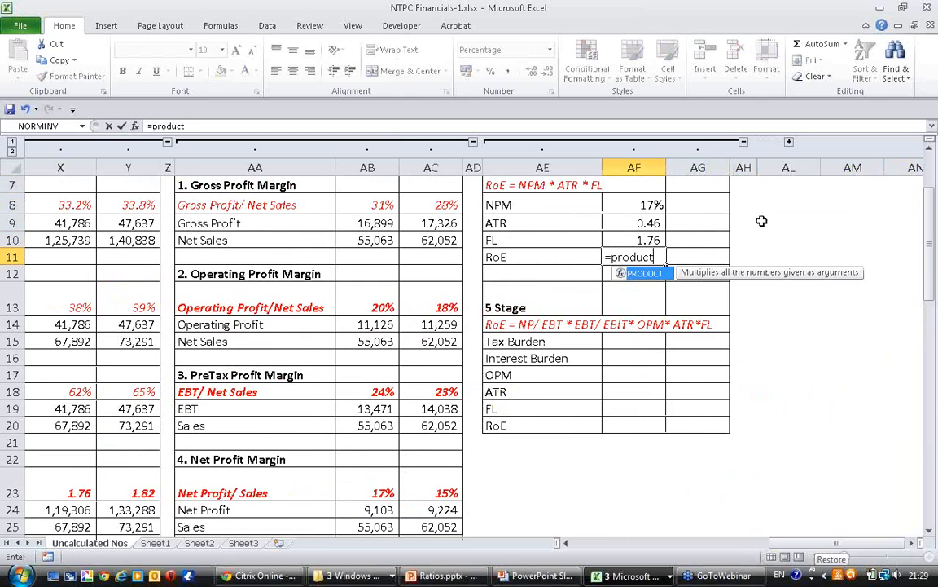
key(Enter)
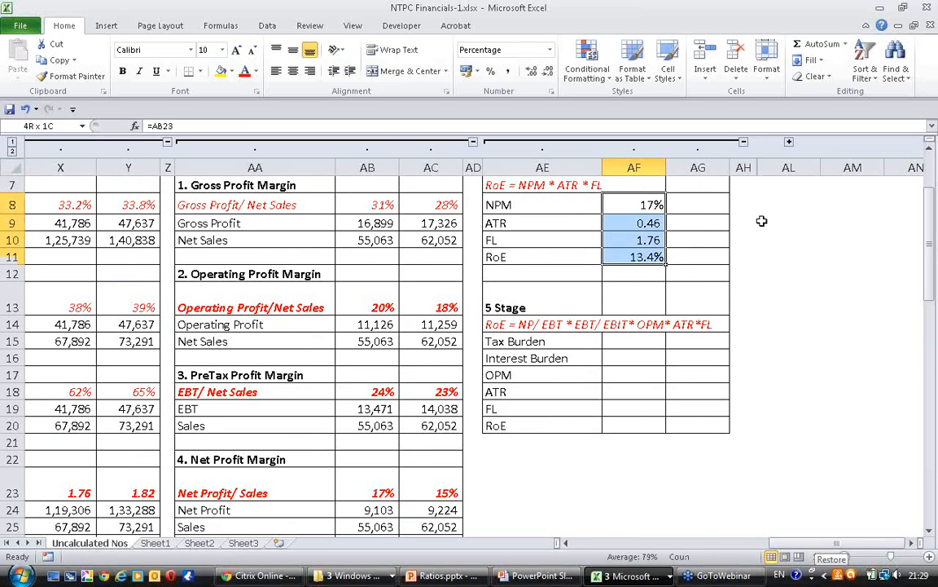
click(633, 205)
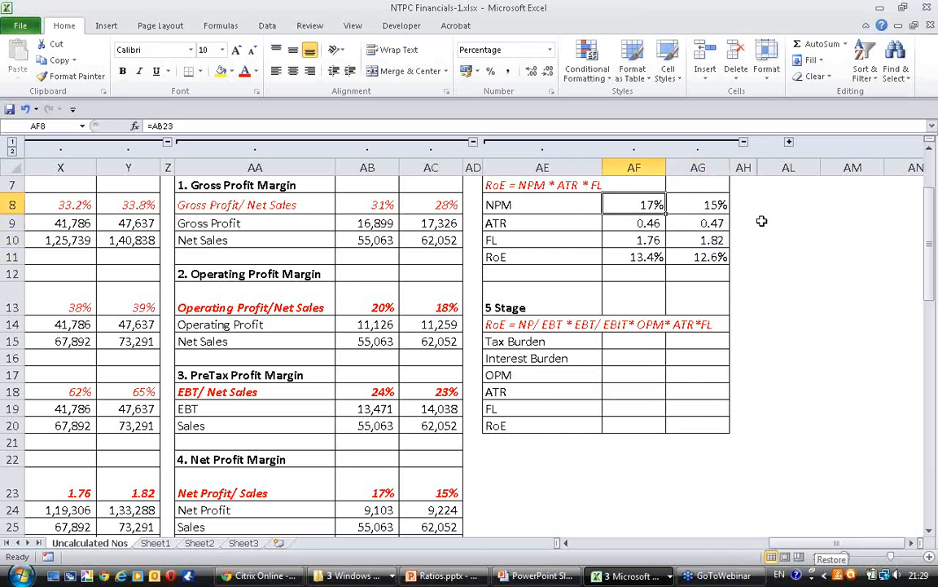
click(634, 258)
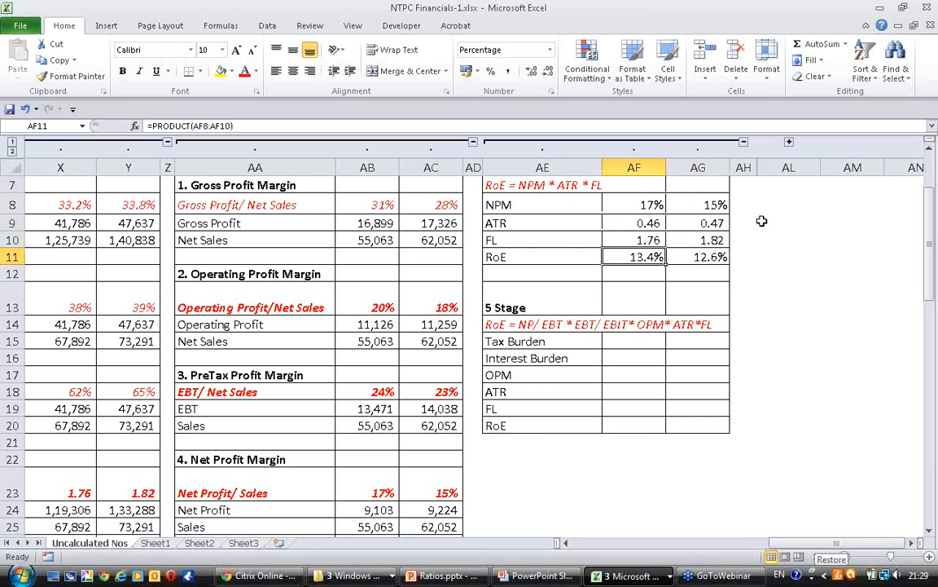
scroll(down, 3)
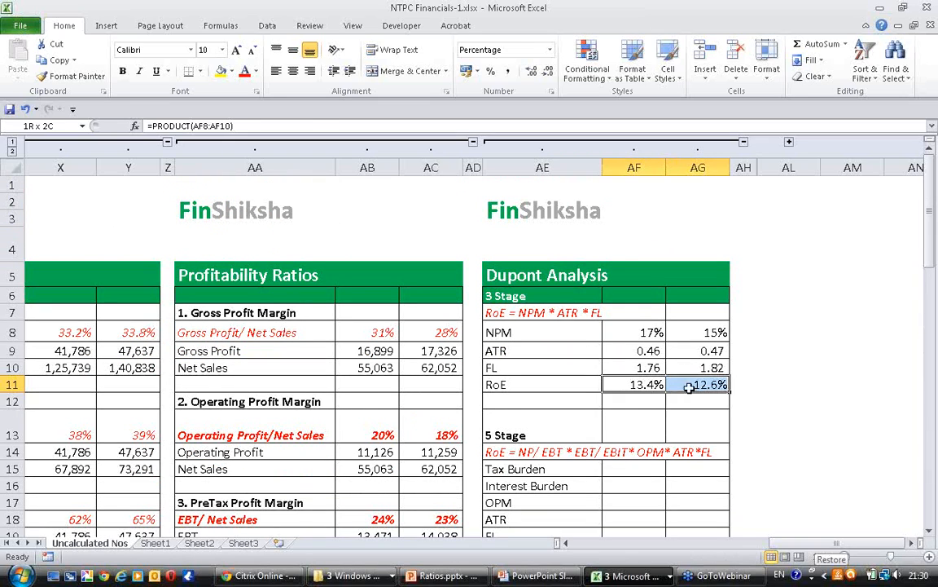
Step: Select the first-year RoE cell before inking ticks beside NPM, ATR and FL
click(633, 384)
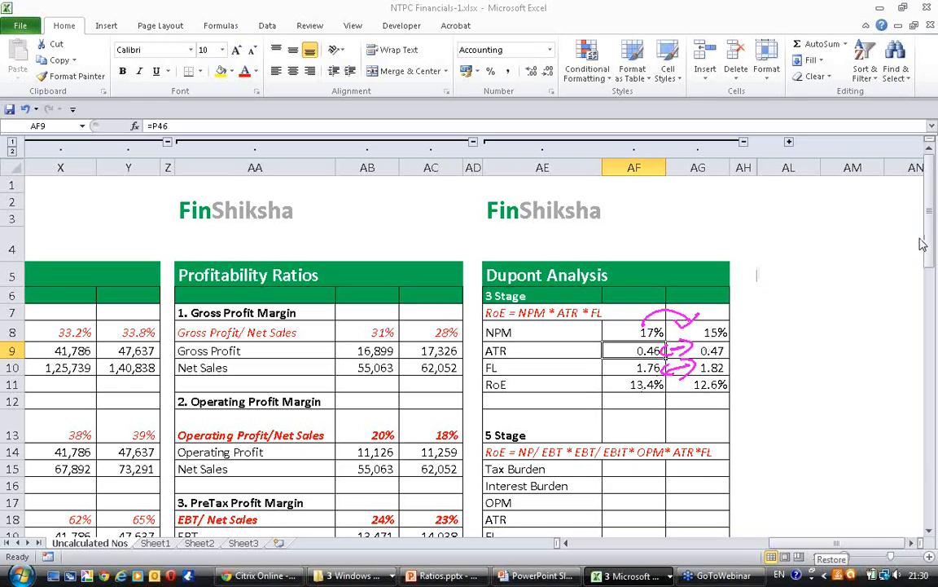
Step: Try 17% second-year NPM (RoE 14.0%), revert to 15%, and check the first-year NPM source
click(706, 333)
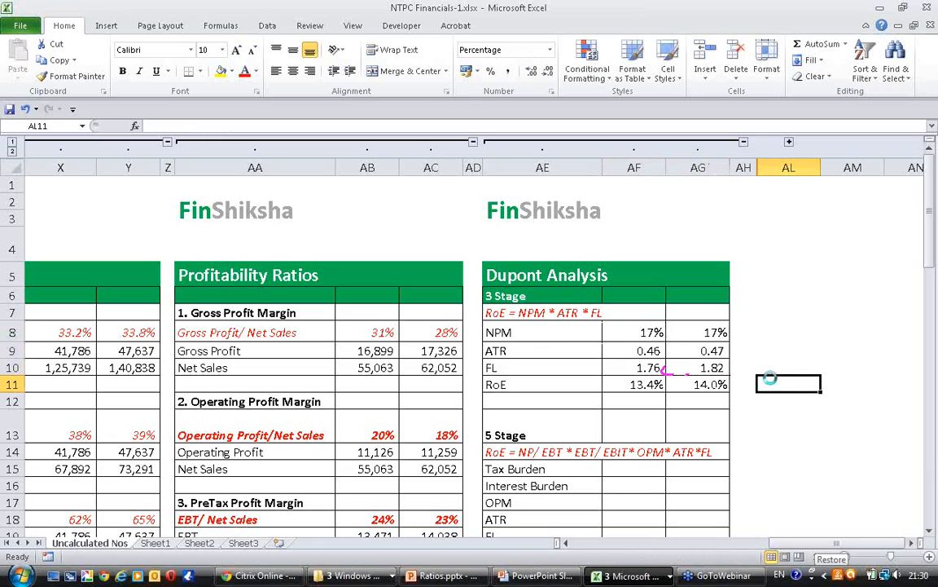
click(649, 385)
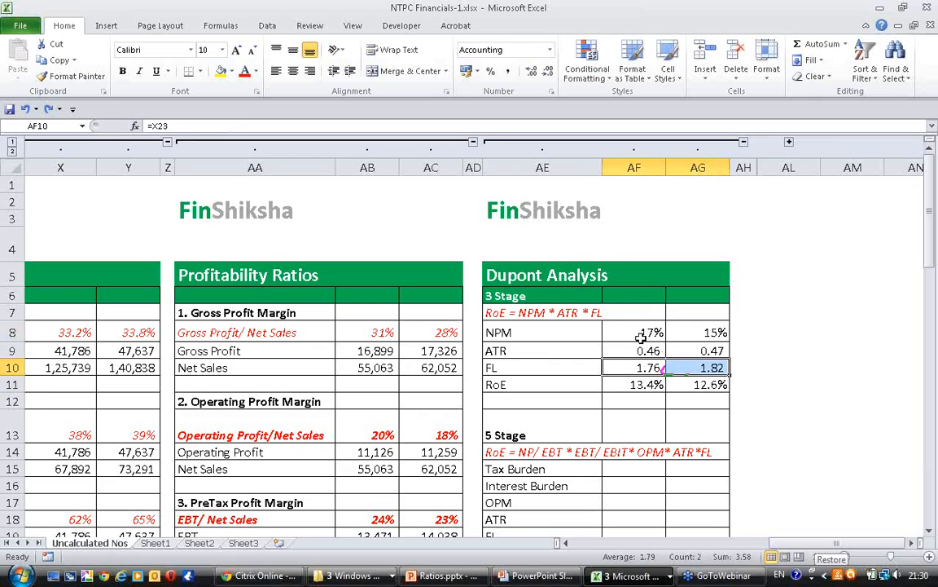
click(634, 333)
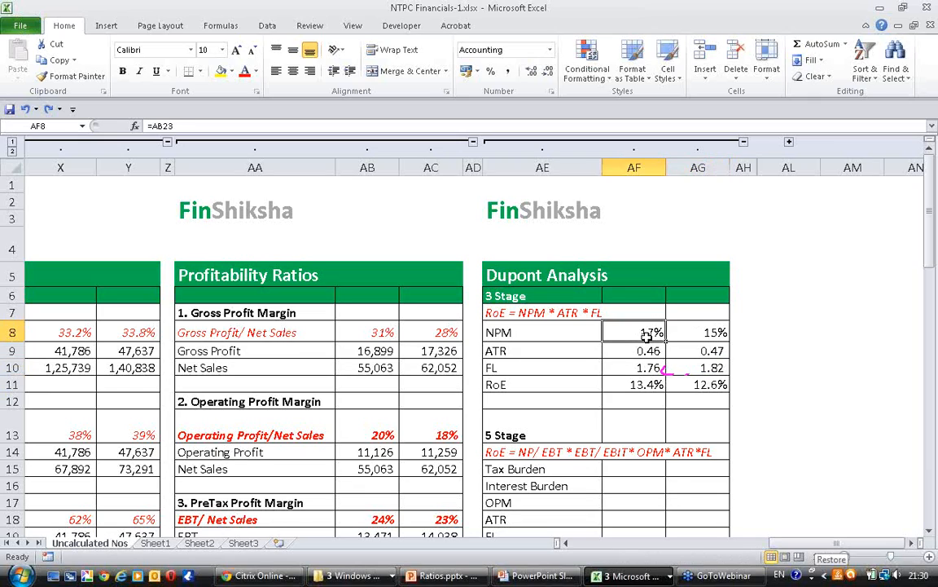